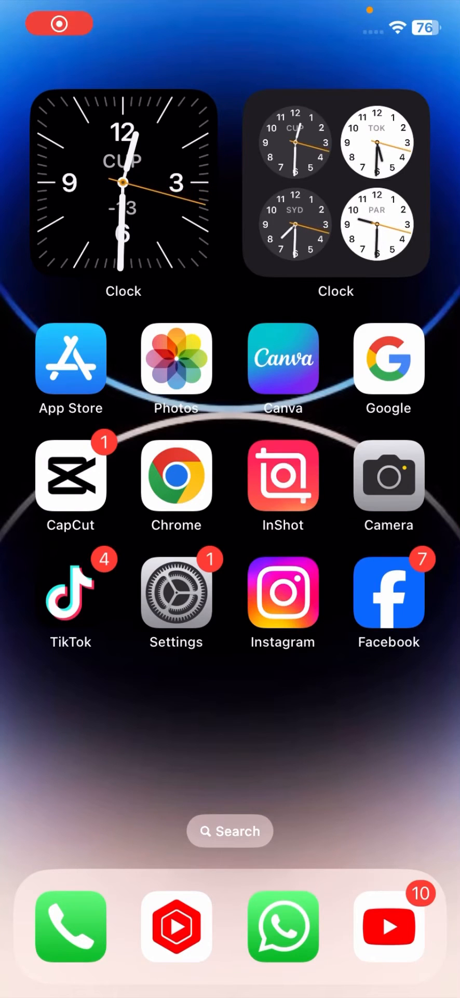
Step: Launch the Settings app from the Home Screen
click(176, 592)
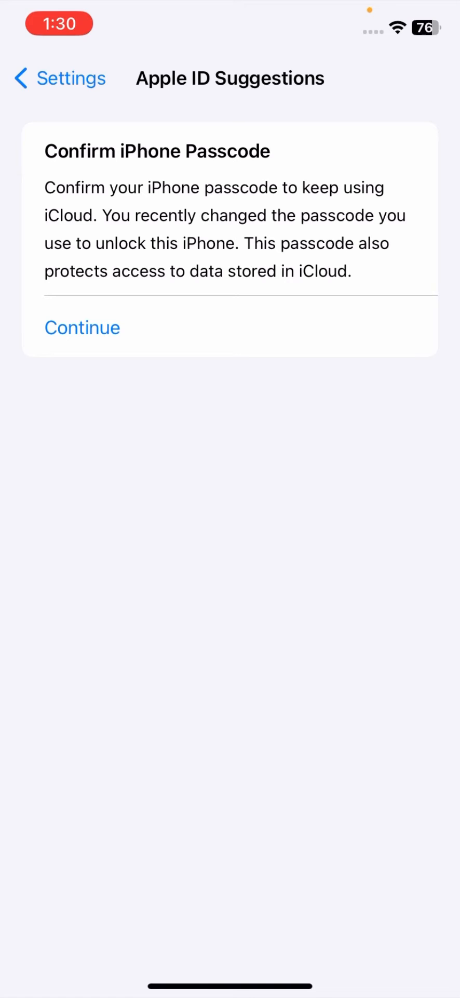
Step: Go back from Apple ID Suggestions to the main Settings list
click(60, 78)
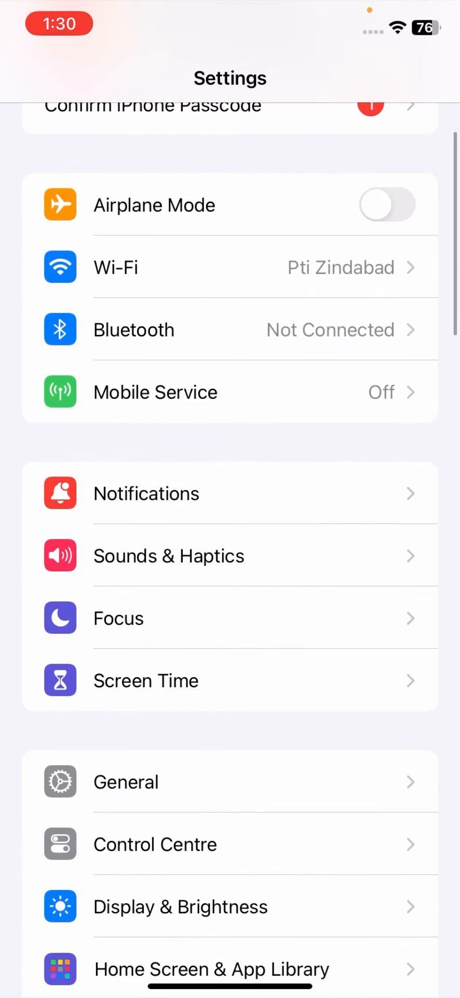
click(126, 781)
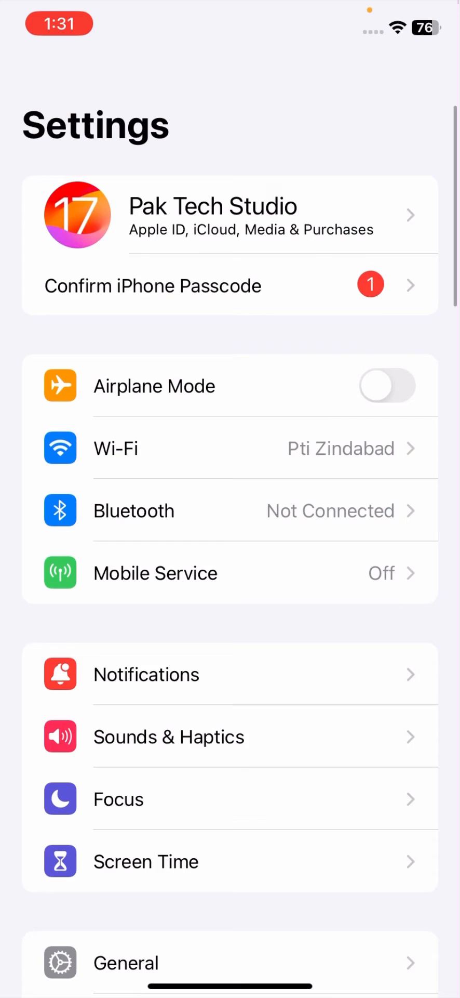
click(231, 285)
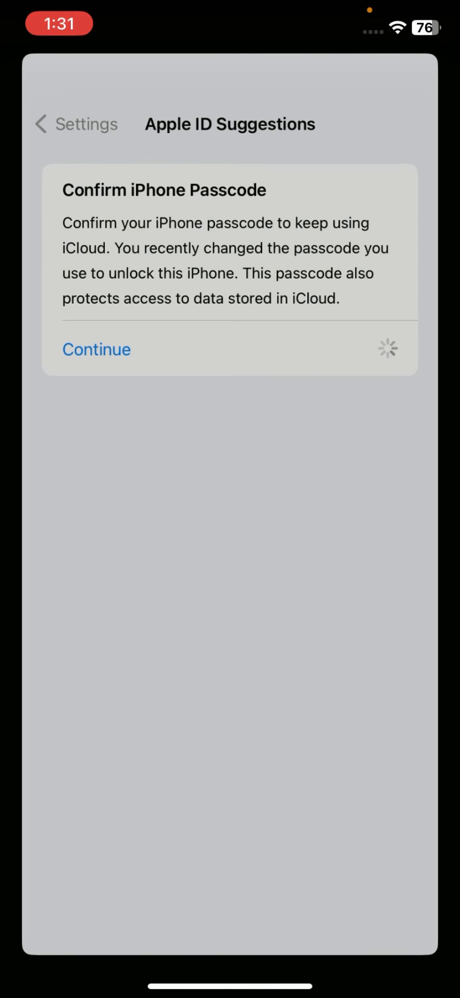
Step: Continue and enter the passcode so the Confirm iPhone Passcode reminder clears
click(96, 349)
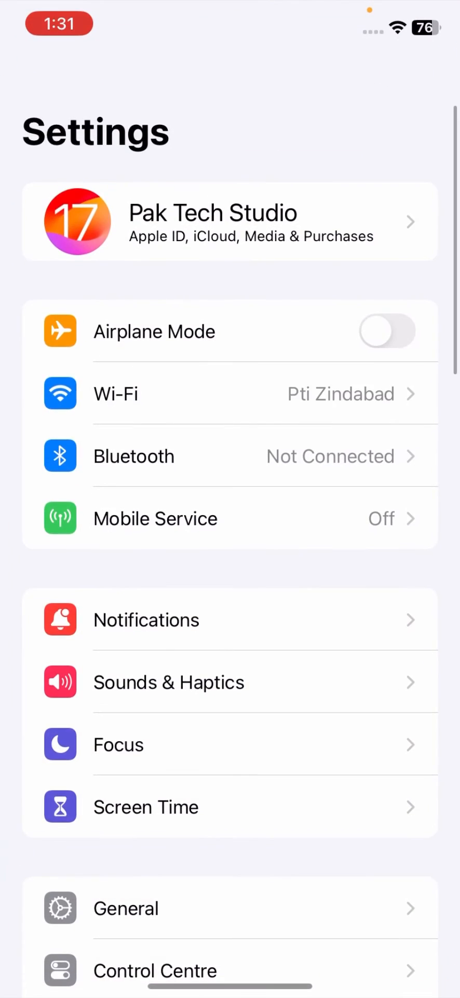
scroll(down, 3)
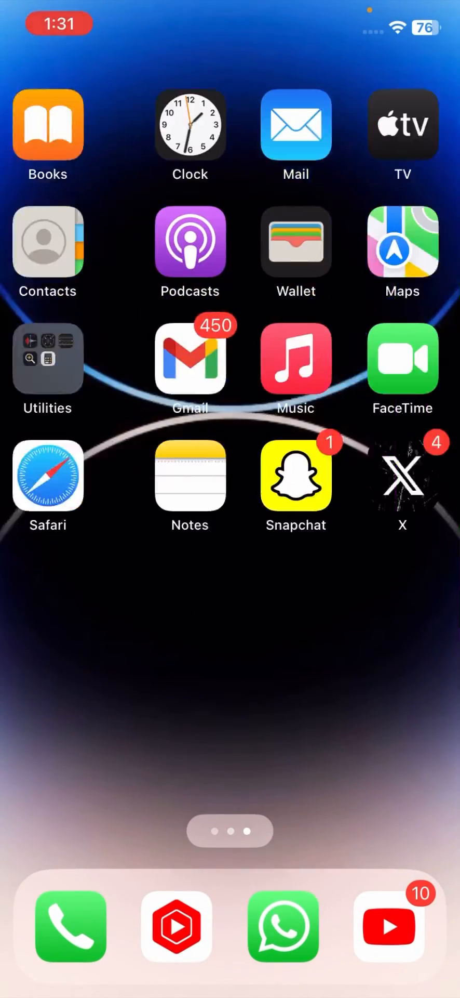
scroll(left, 3)
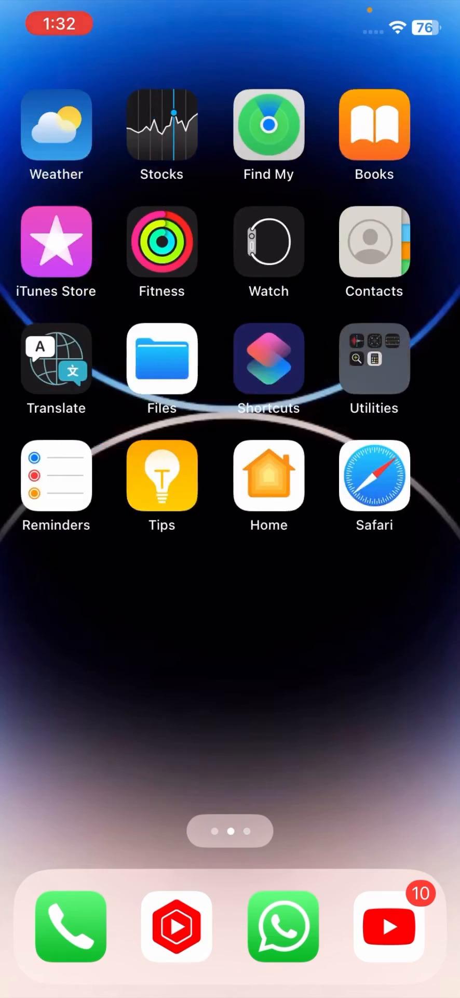
scroll(right, 3)
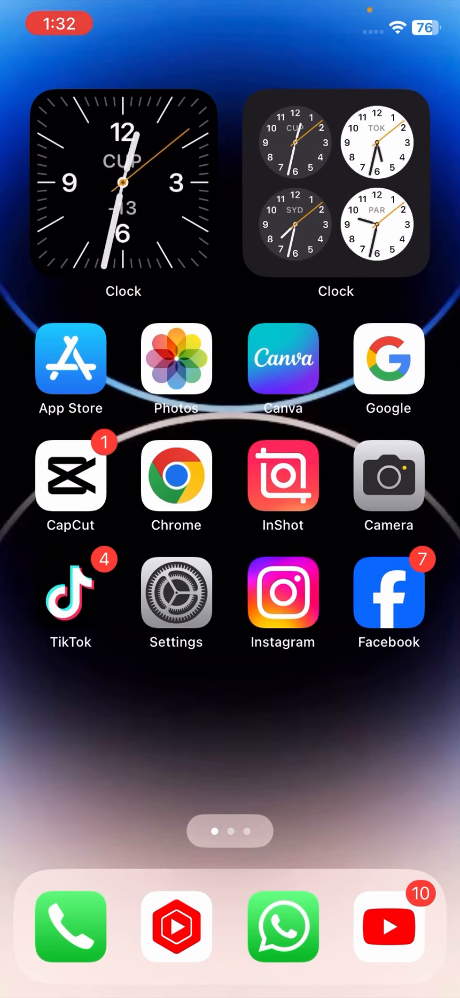
scroll(left, 3)
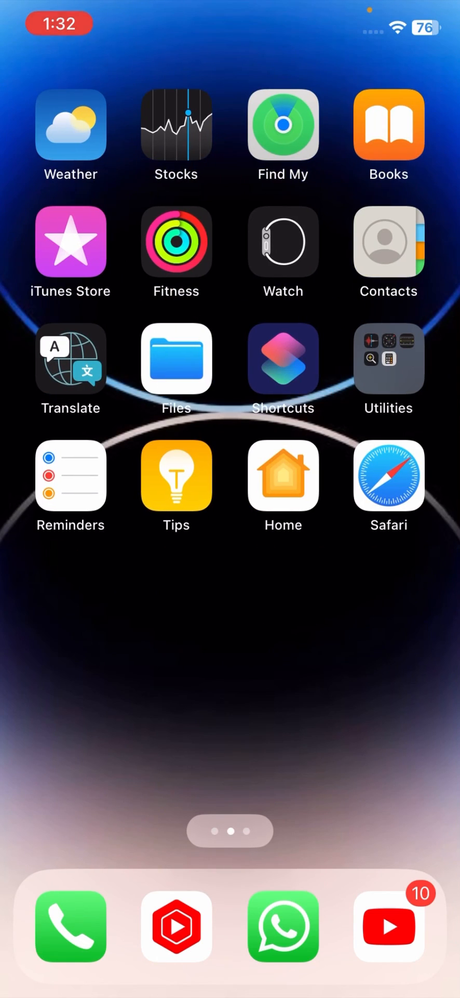